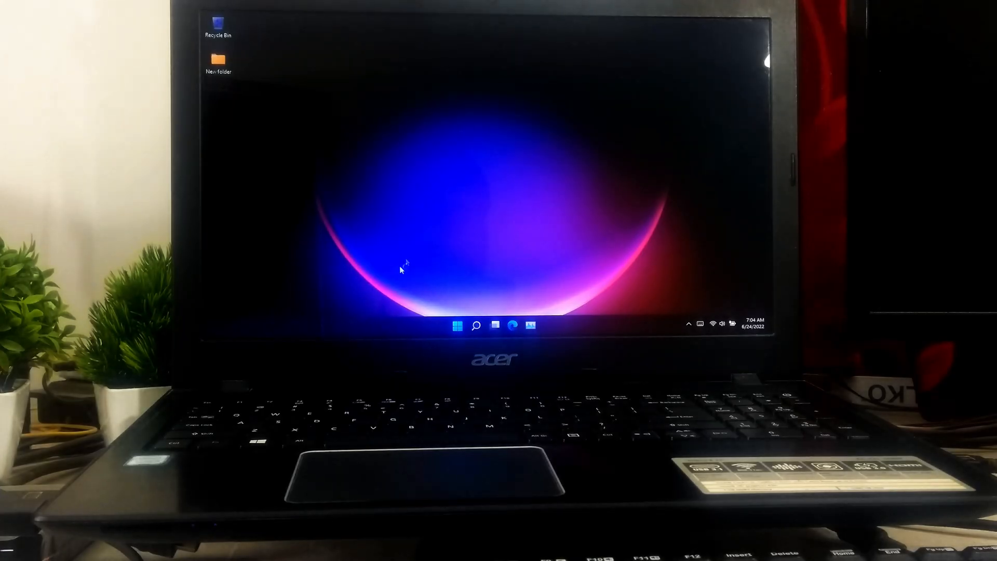
# Attempt to shut down the laptop from the Start menu power options.
pyautogui.click(456, 325)
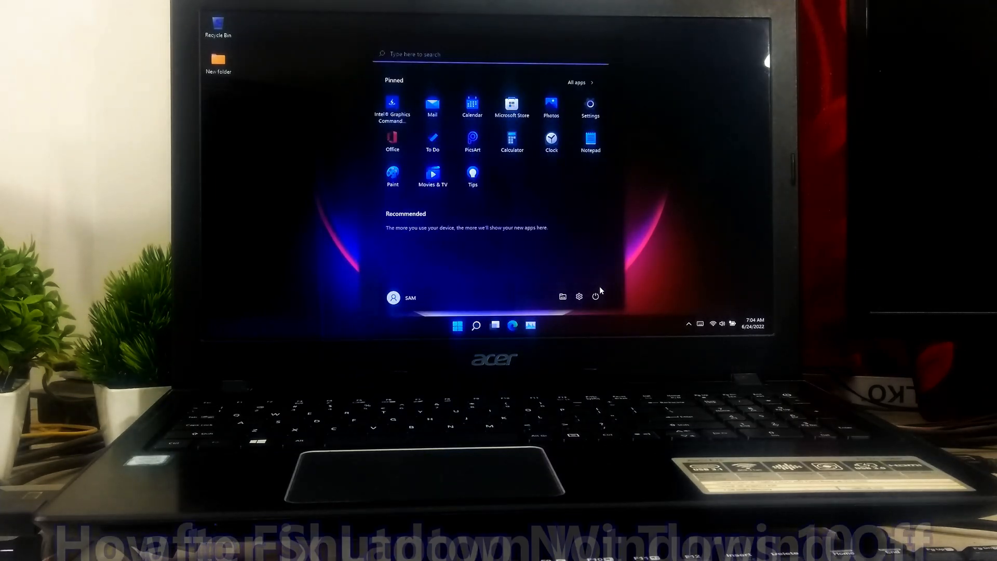
pyautogui.click(594, 297)
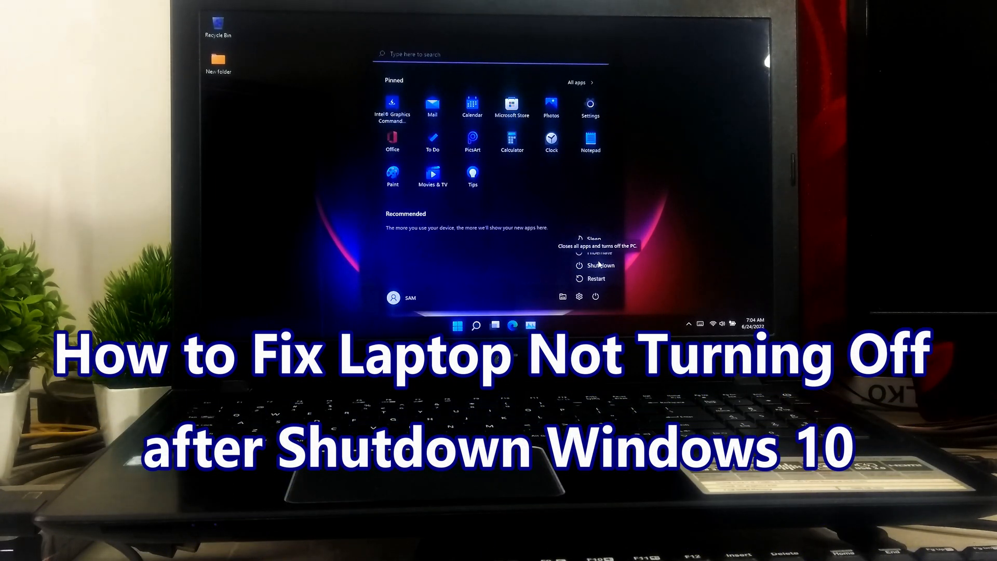
pyautogui.click(598, 265)
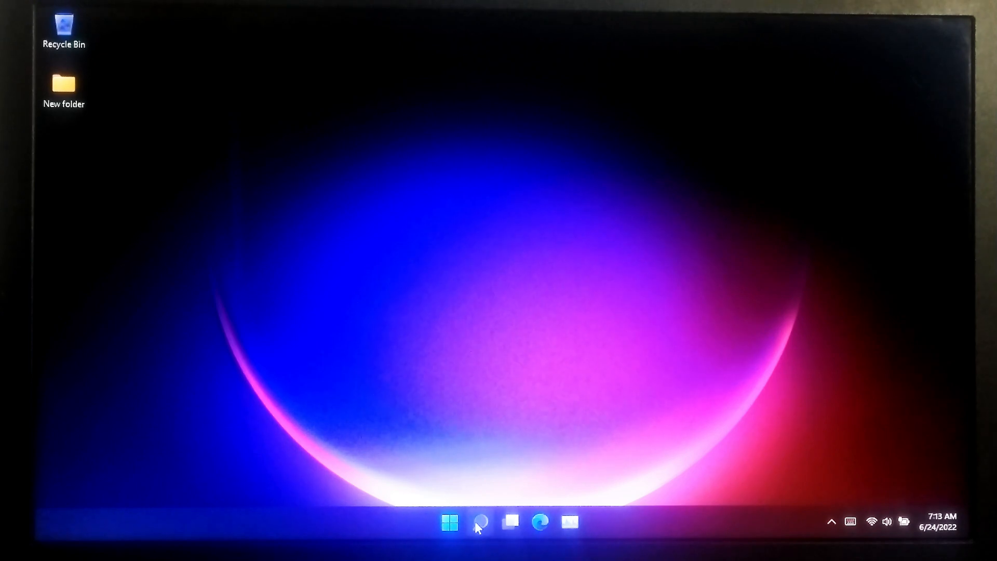
# Search for 'terminal' and launch Terminal as administrator.
pyautogui.click(450, 522)
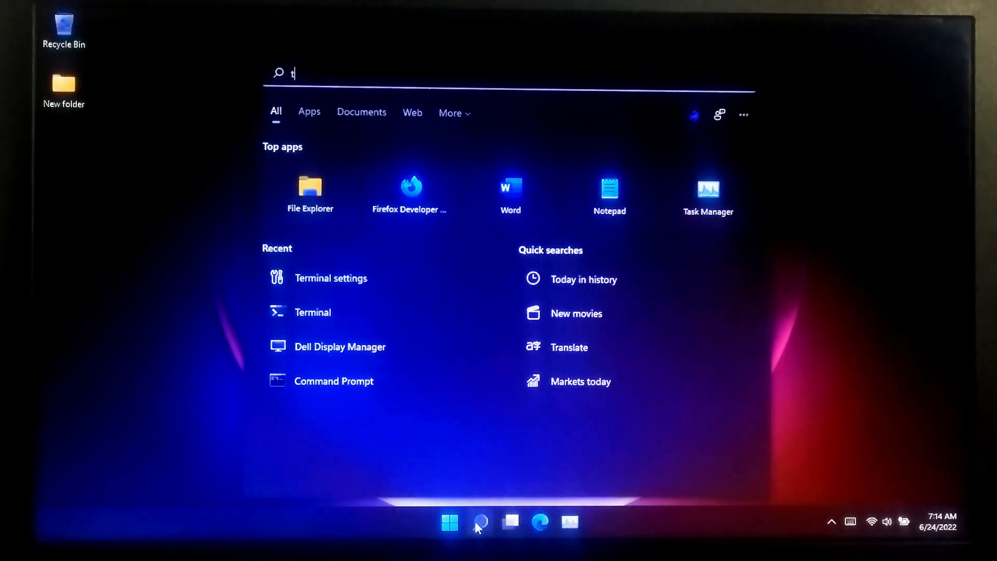
pyautogui.write('erminal')
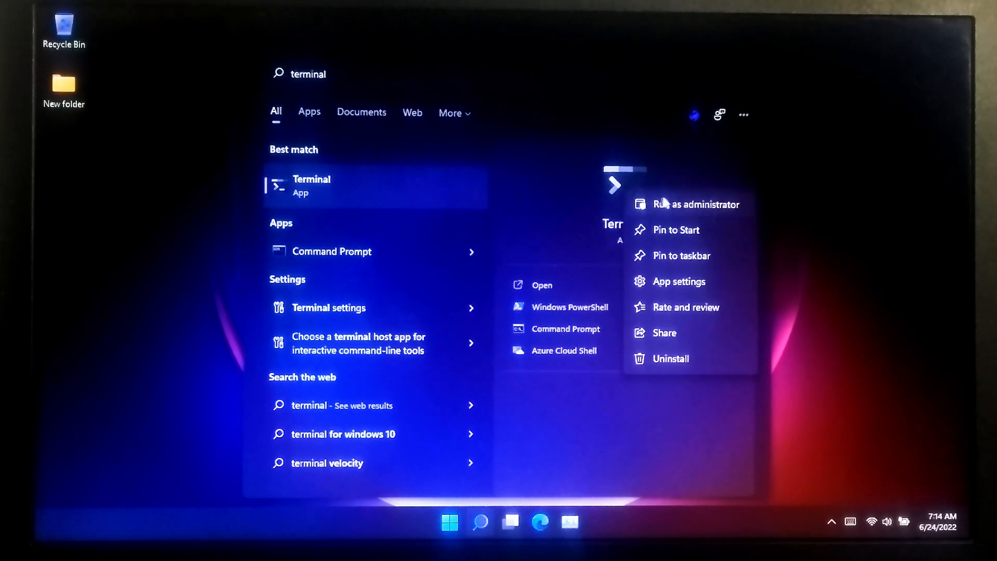
pyautogui.click(695, 204)
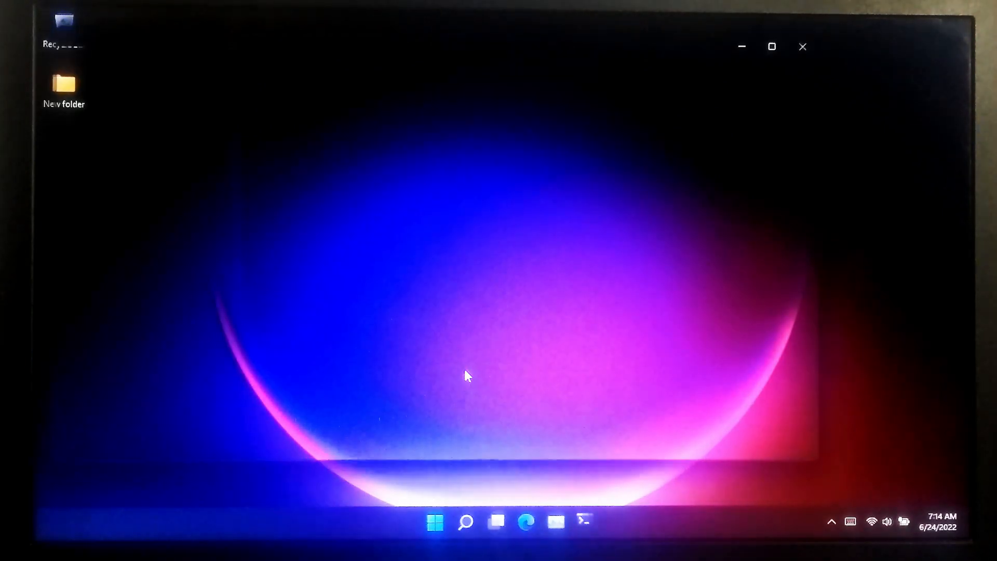
# Confirm elevation, run 'powercfg -h off' to disable hibernation, then exit the terminal.
pyautogui.click(583, 521)
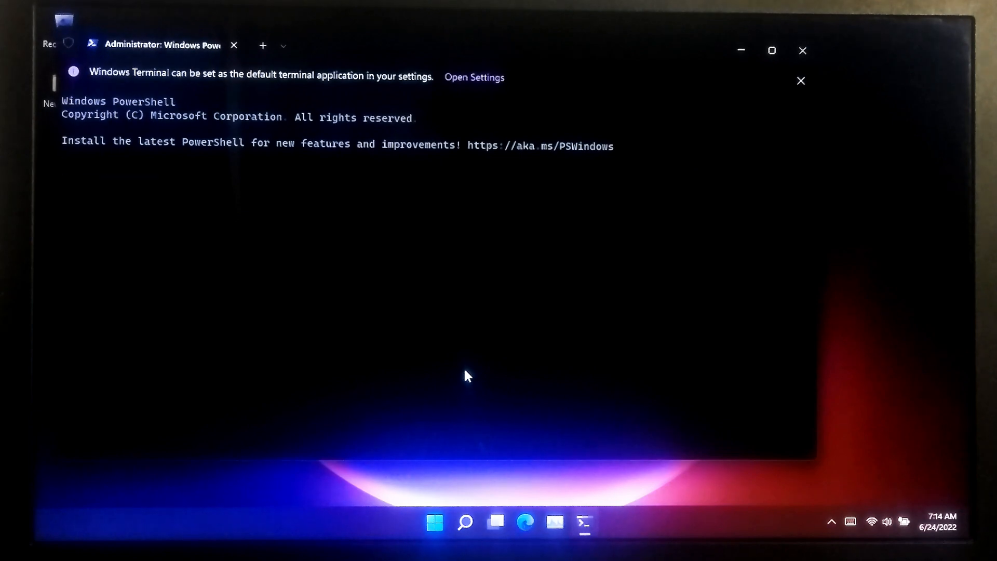
pyautogui.write('power')
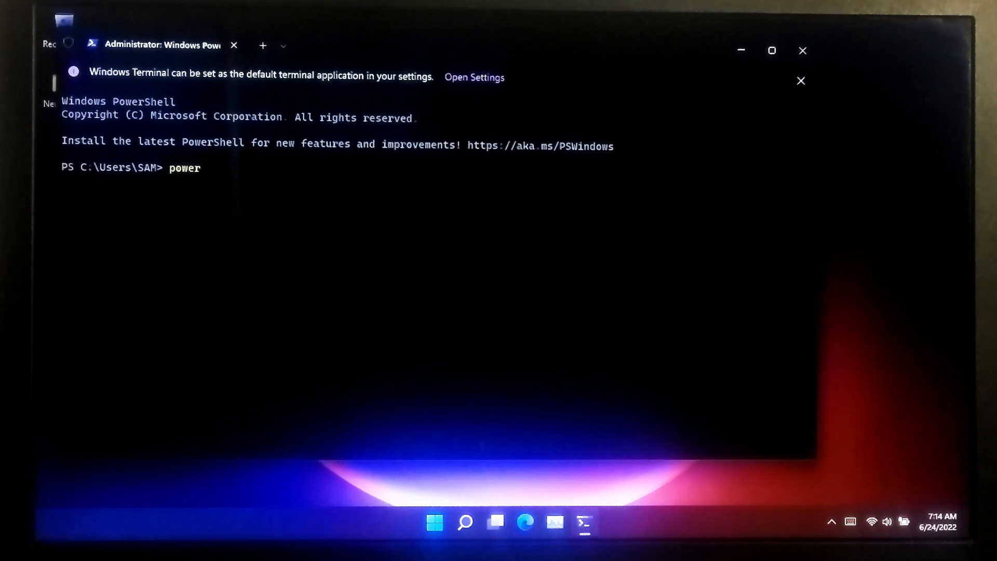
pyautogui.write('cfg')
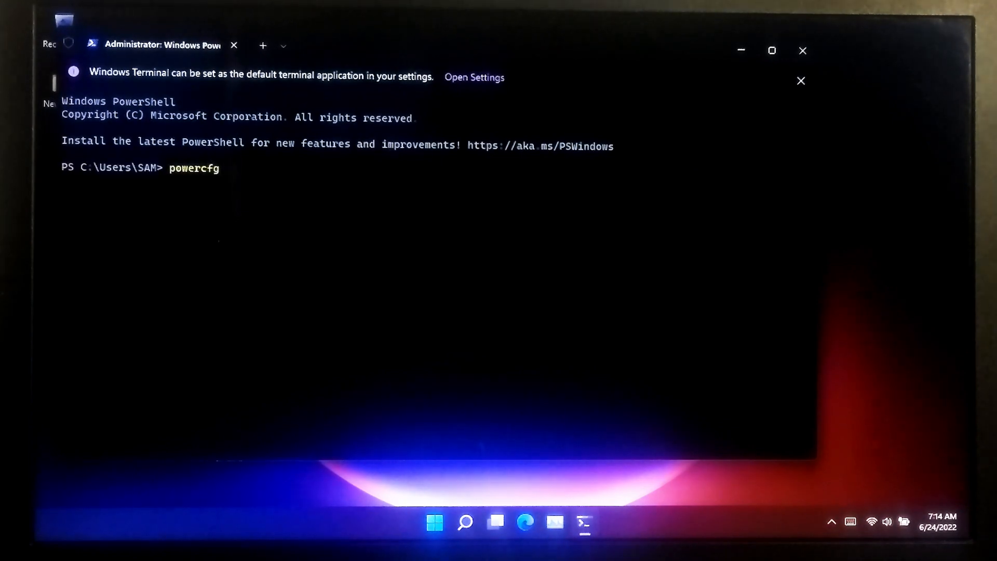
pyautogui.write('-h off')
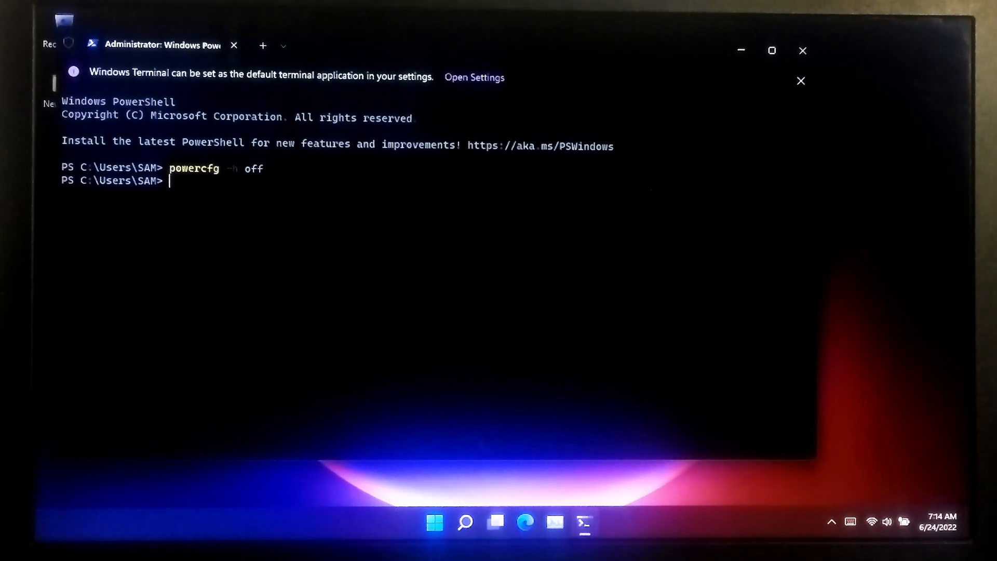
pyautogui.write('e')
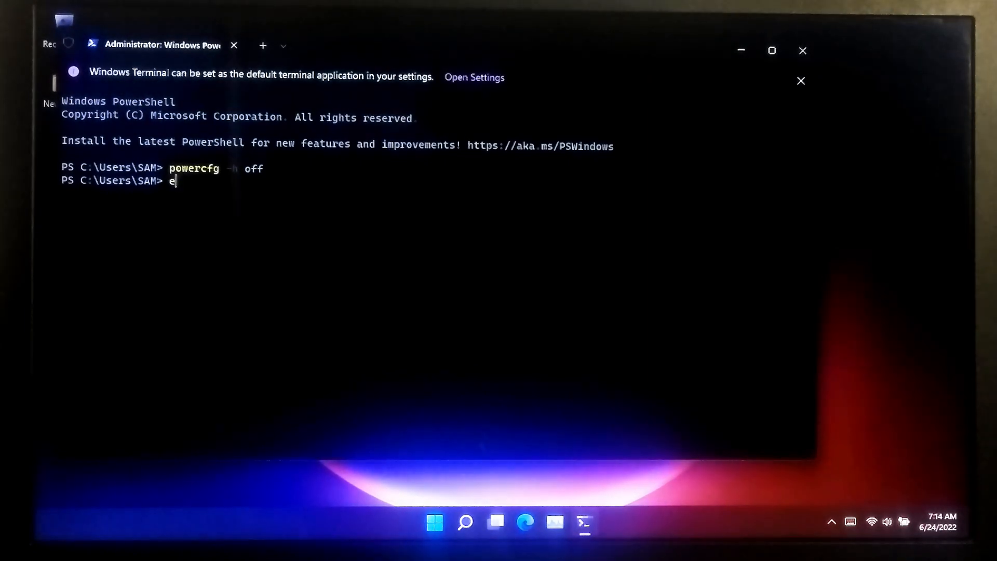
pyautogui.write('xit')
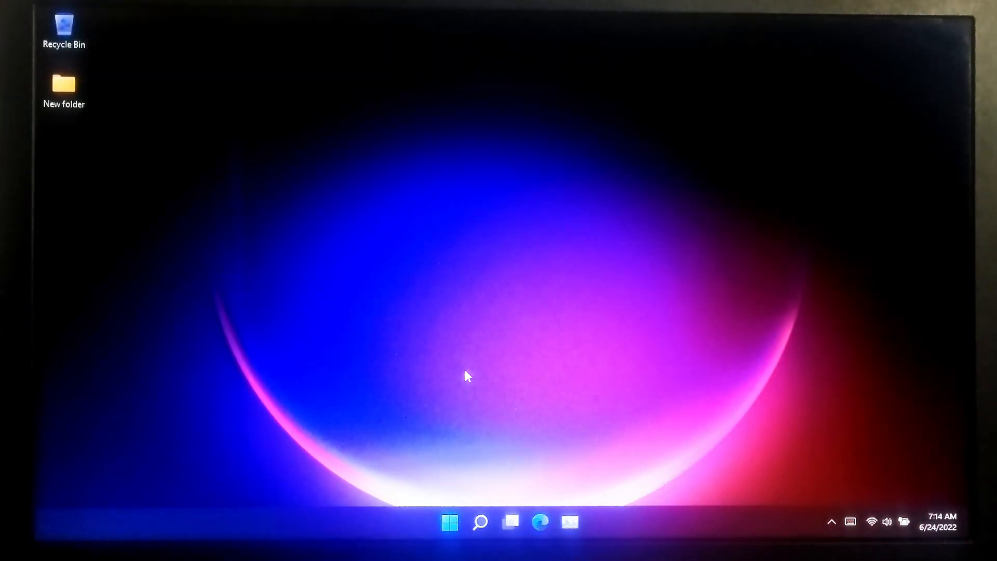
# Search for 'con' and launch Control Panel from the results.
pyautogui.click(450, 522)
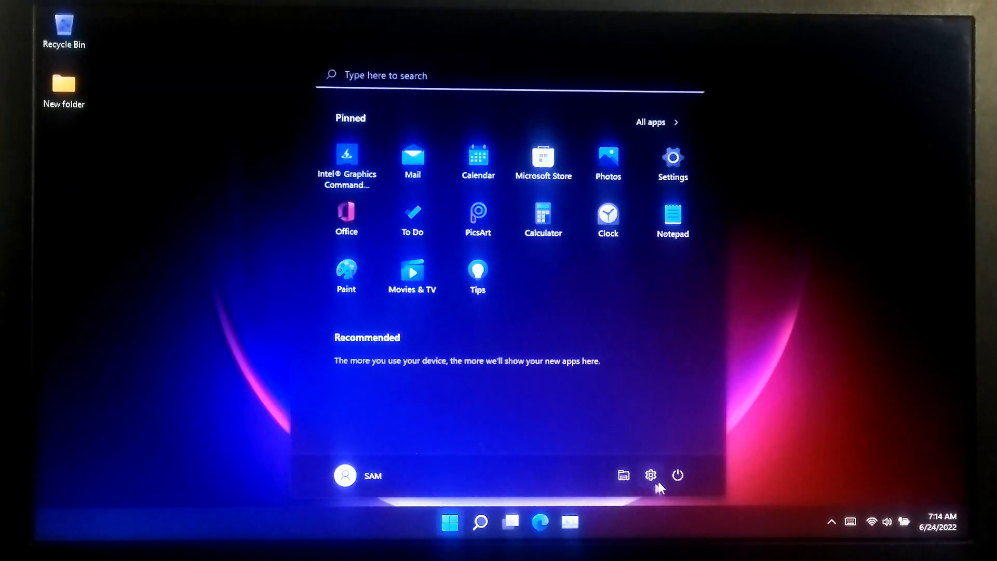
pyautogui.click(677, 475)
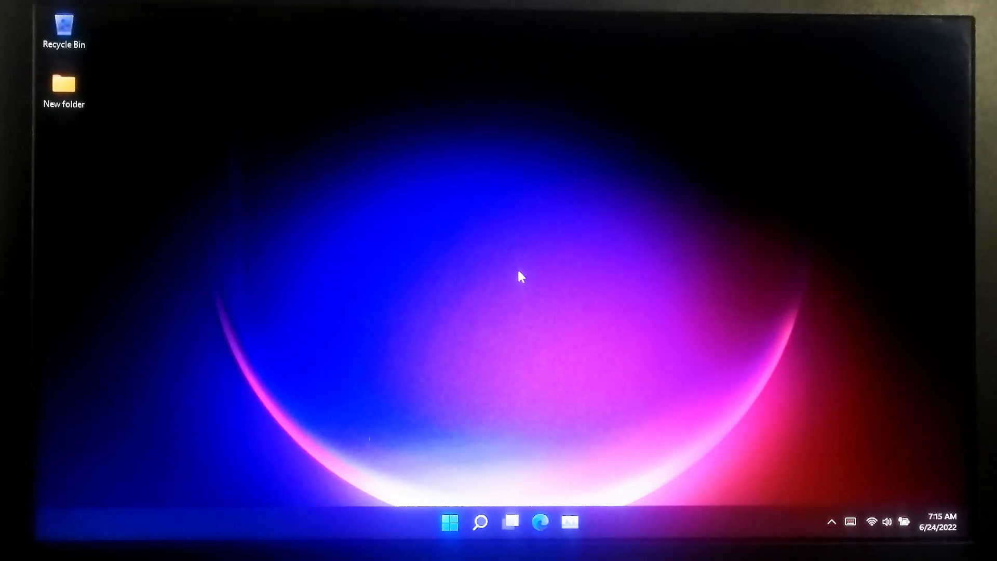
pyautogui.moveTo(480, 505)
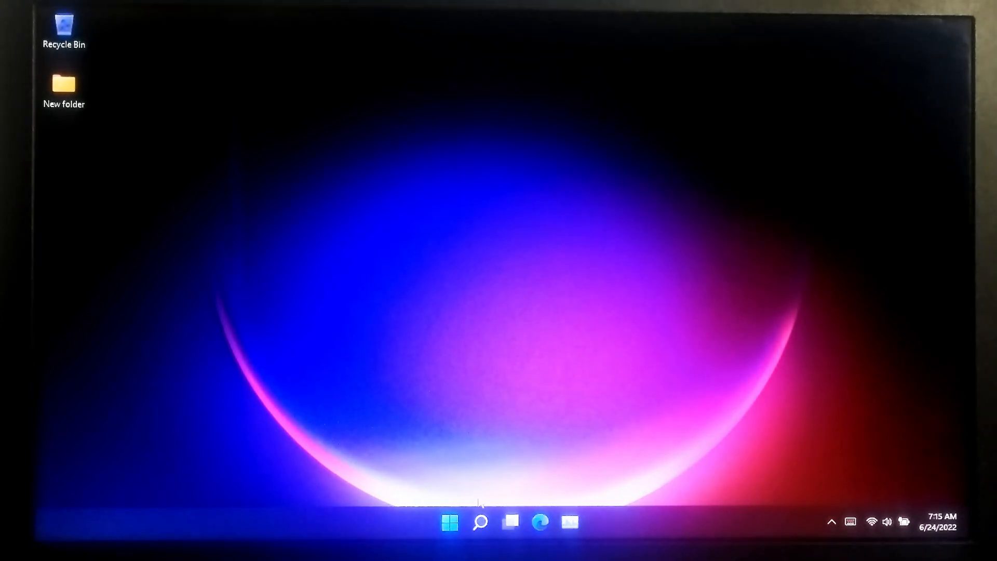
pyautogui.click(479, 522)
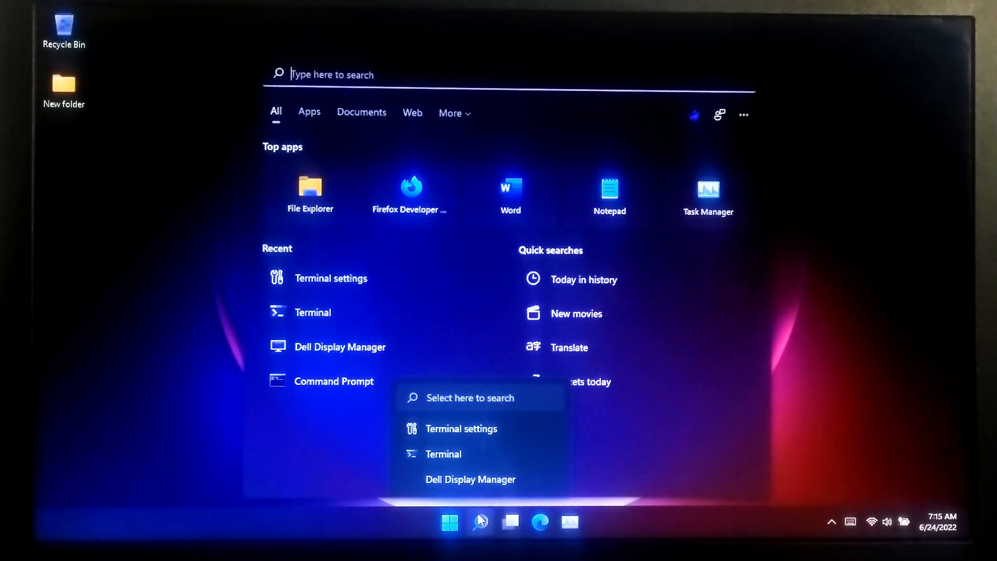
pyautogui.write('con')
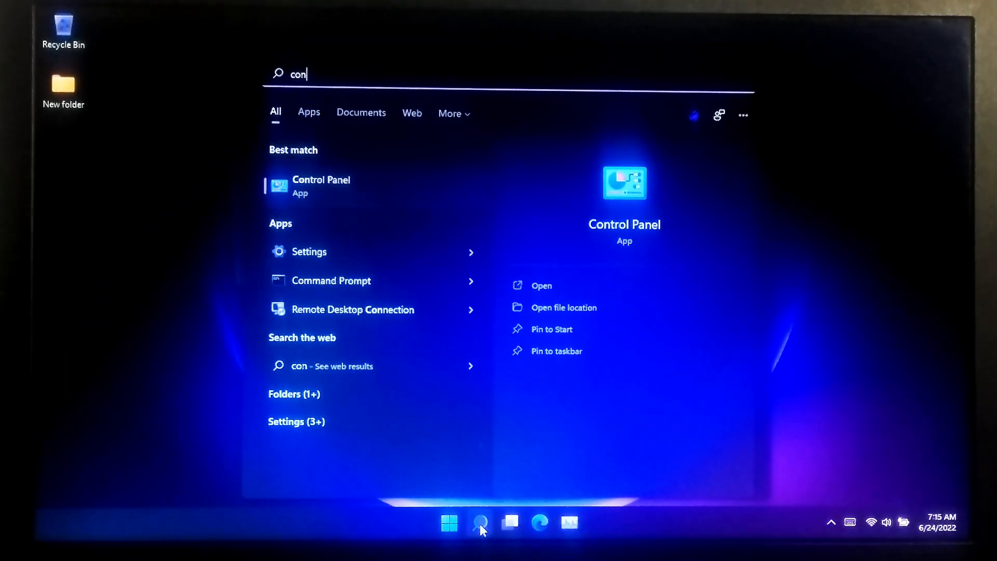
pyautogui.click(321, 185)
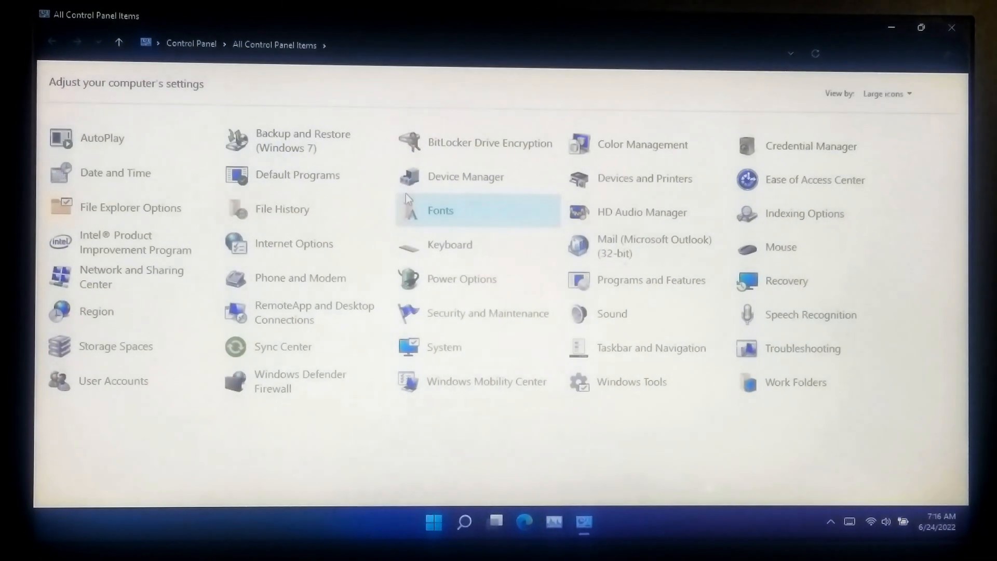
# Reach the Balanced plan's advanced power settings through Power Options.
pyautogui.click(461, 280)
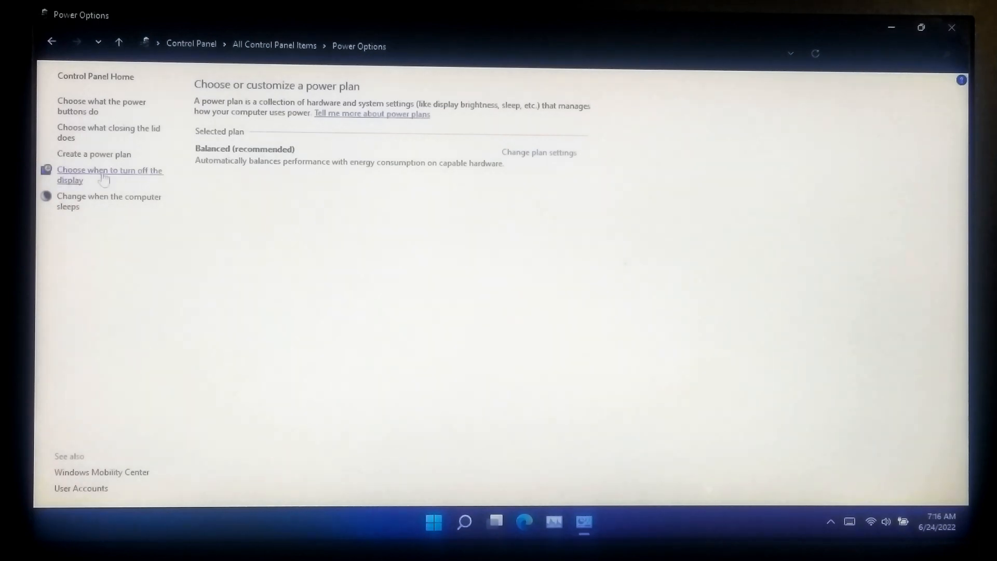
pyautogui.click(110, 175)
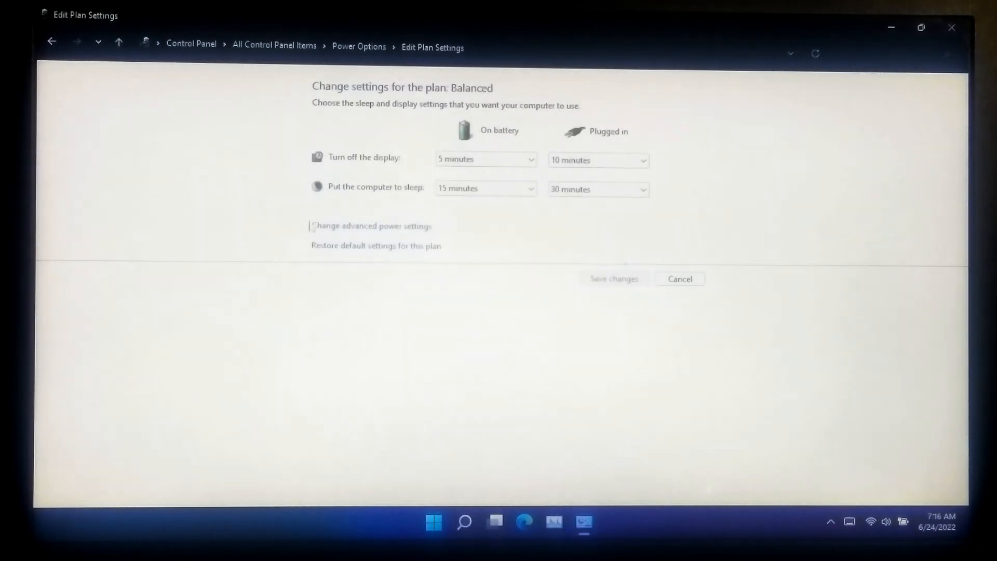
pyautogui.click(371, 226)
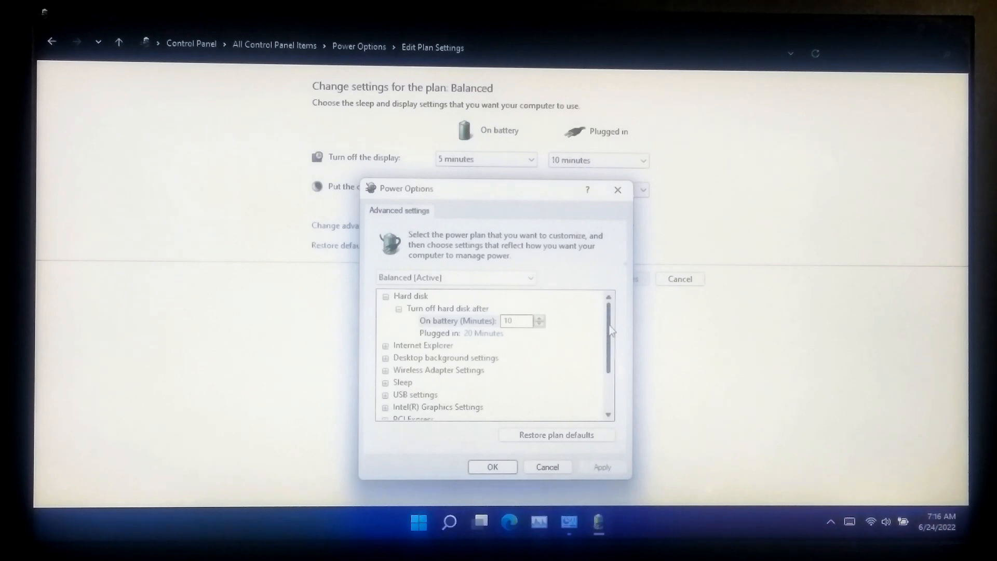
# Set PCI Express Link State Power Management to Off on battery and plugged in, then apply and save.
pyautogui.scroll(-3)
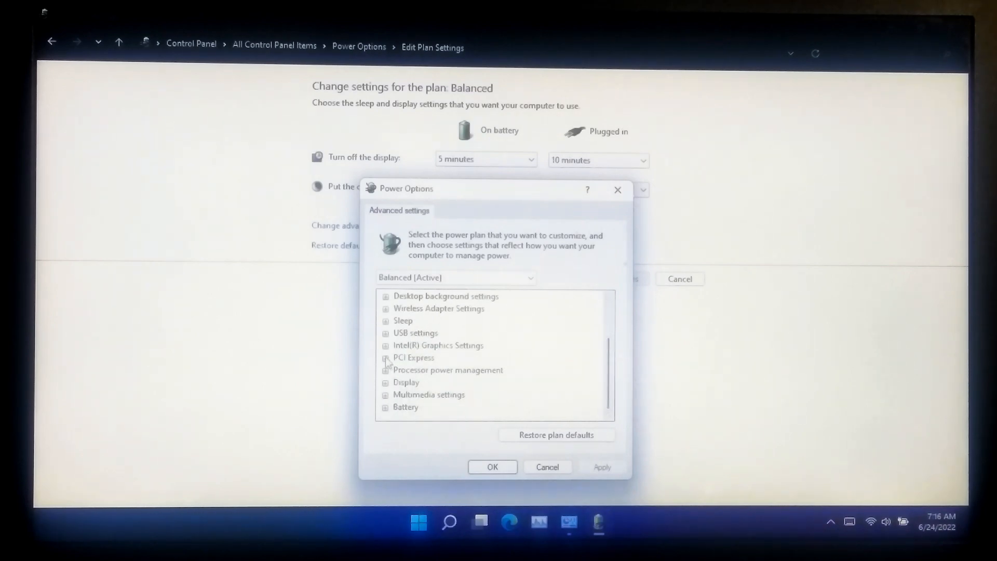
pyautogui.click(385, 357)
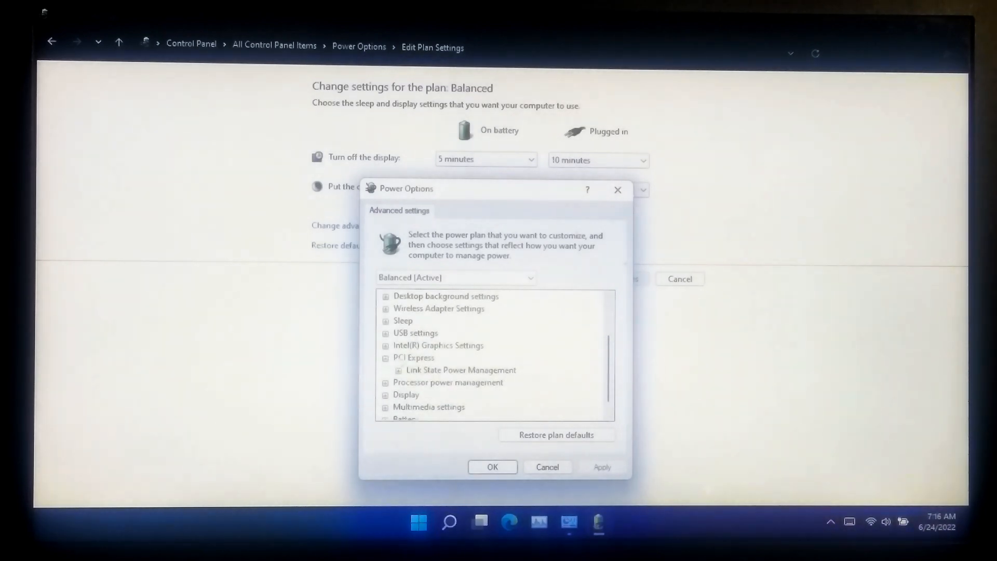
pyautogui.click(399, 369)
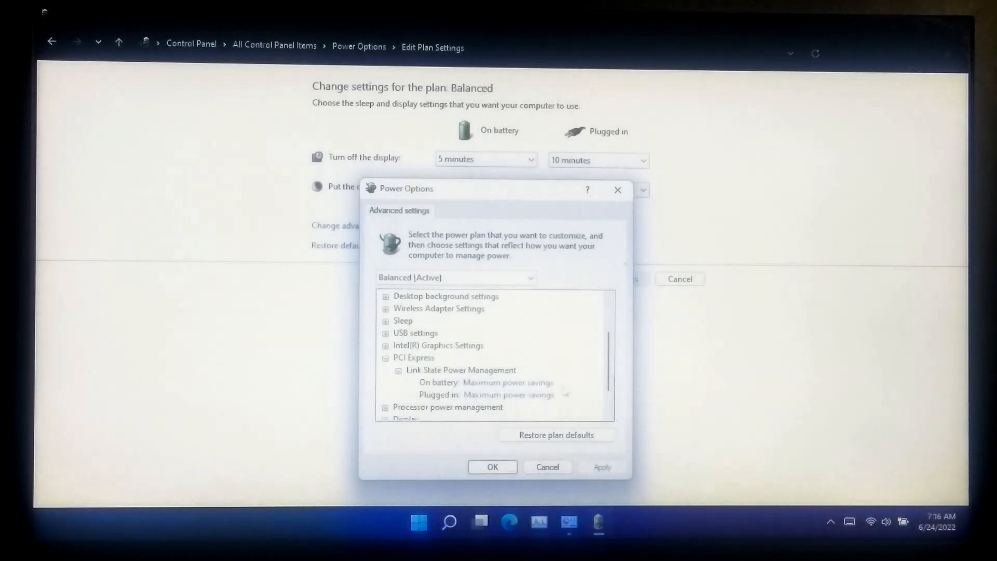
pyautogui.click(511, 382)
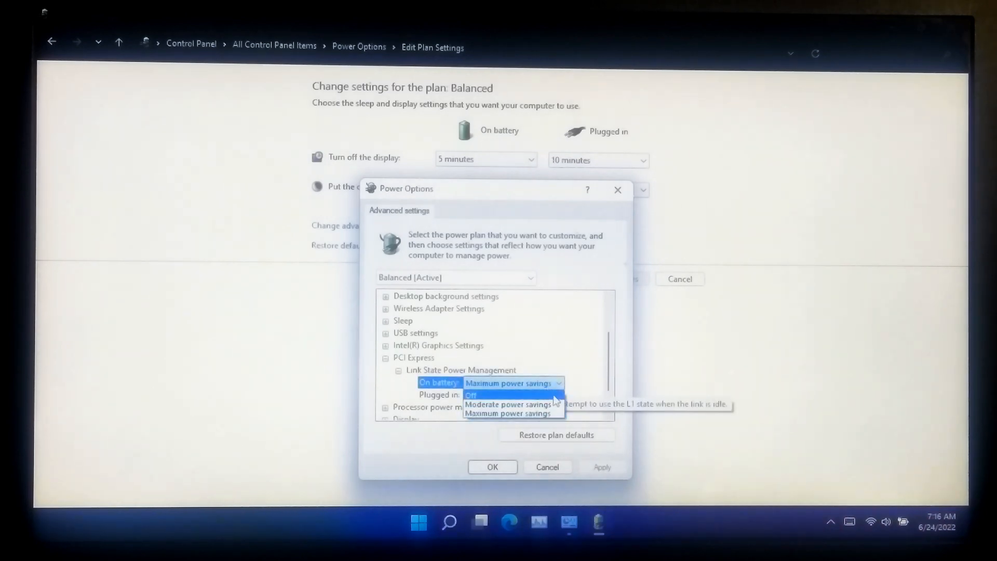
pyautogui.click(472, 395)
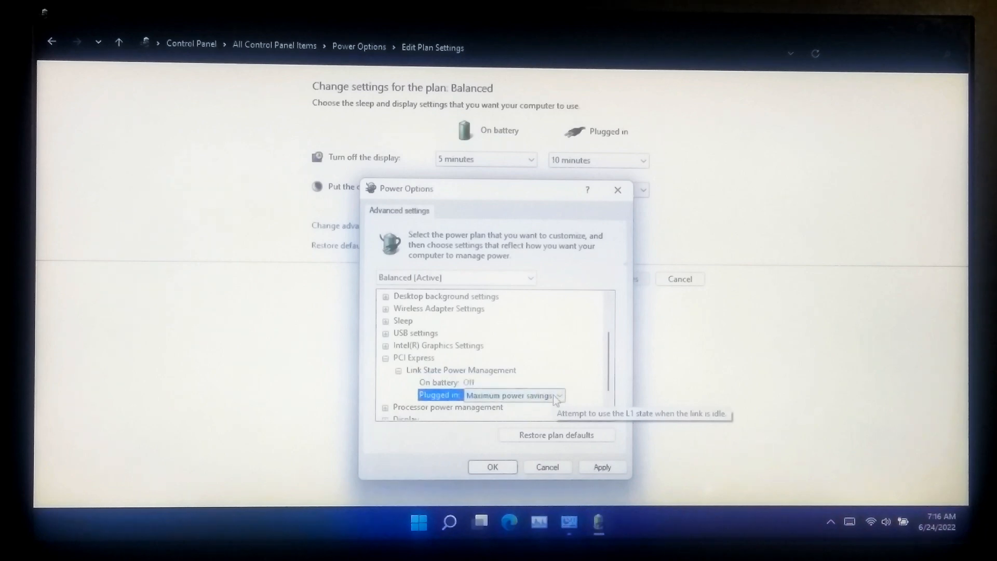
pyautogui.click(558, 395)
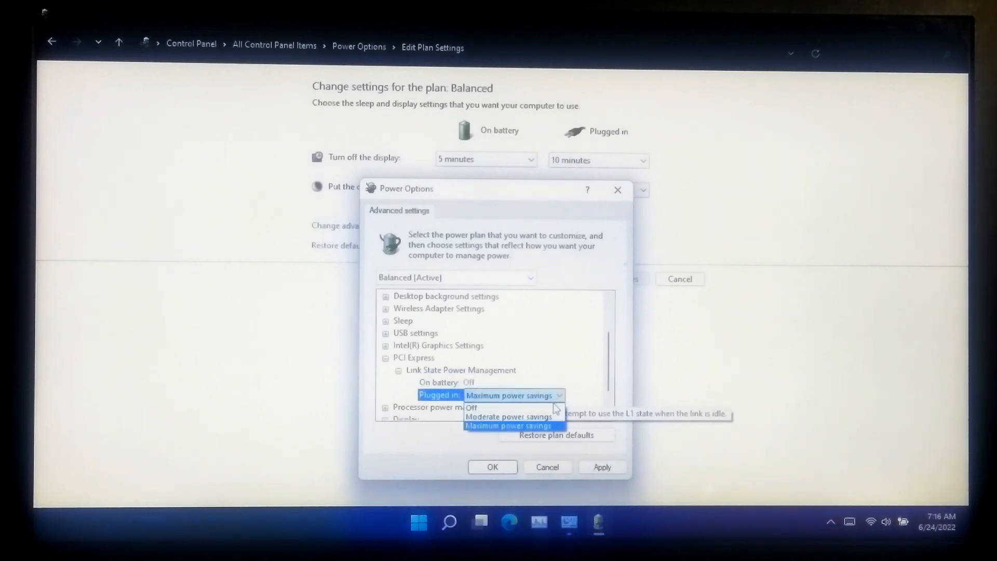
pyautogui.click(470, 408)
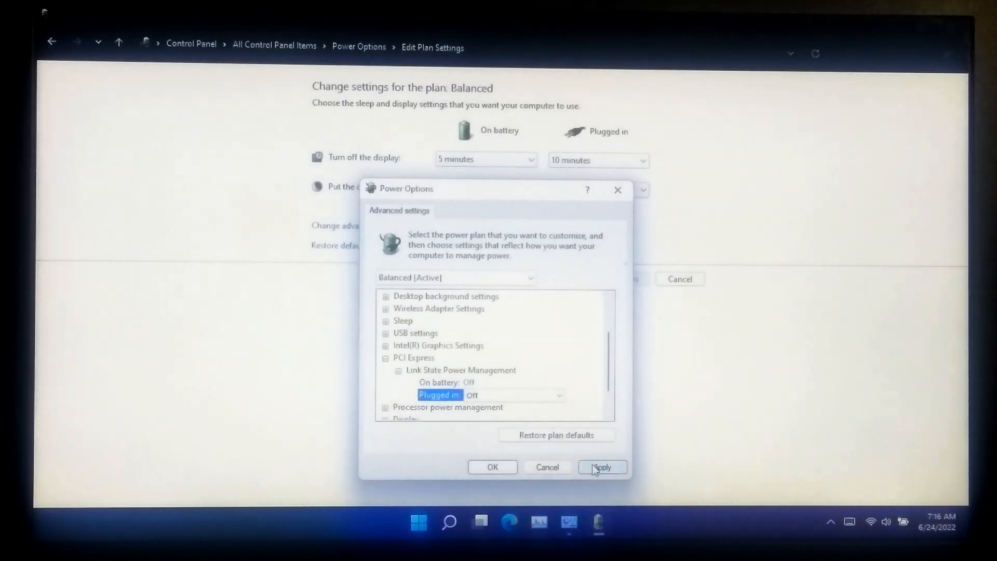
pyautogui.click(601, 466)
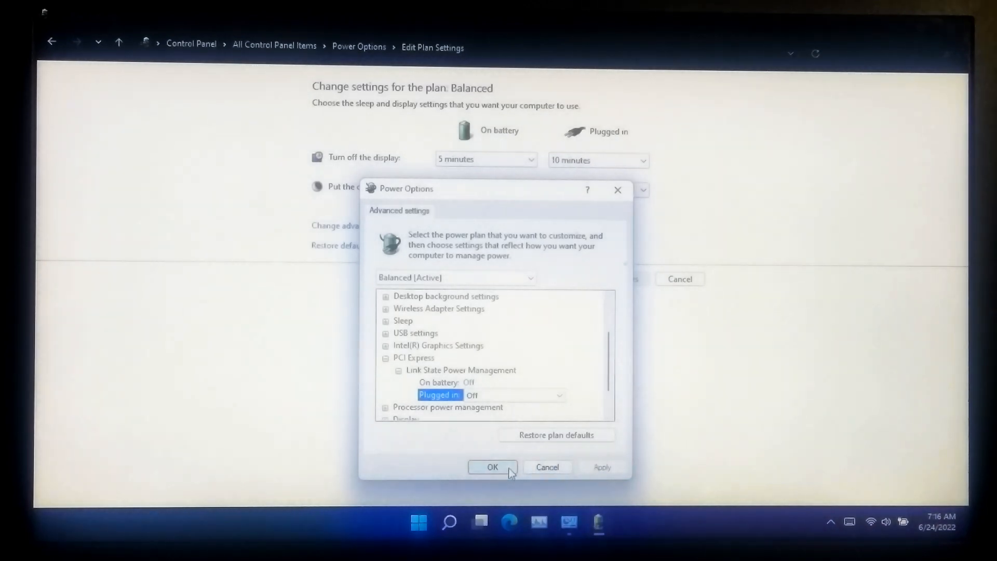
pyautogui.click(492, 467)
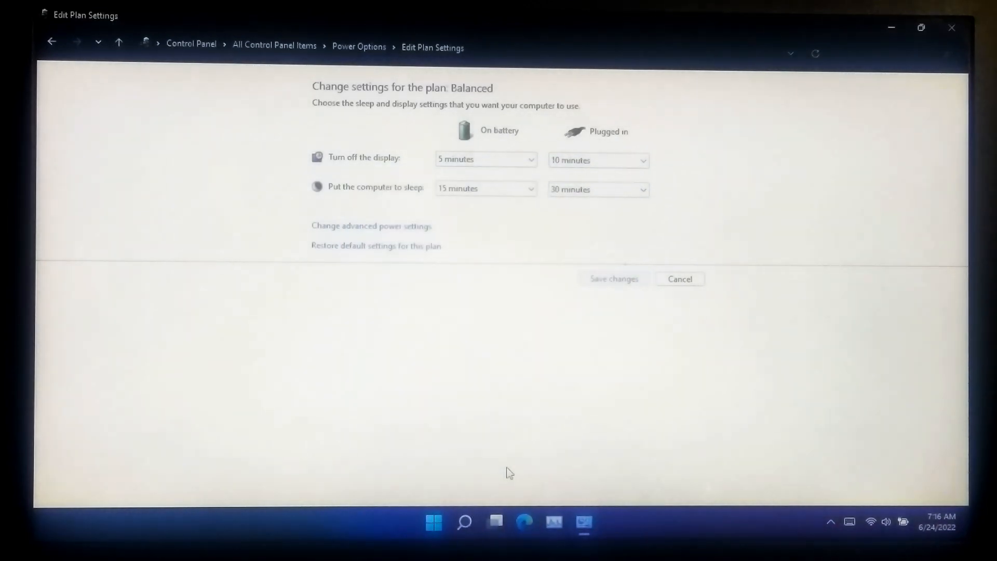
# Reopen the Balanced plan's advanced settings and reveal the Link State Power Management values.
pyautogui.click(51, 42)
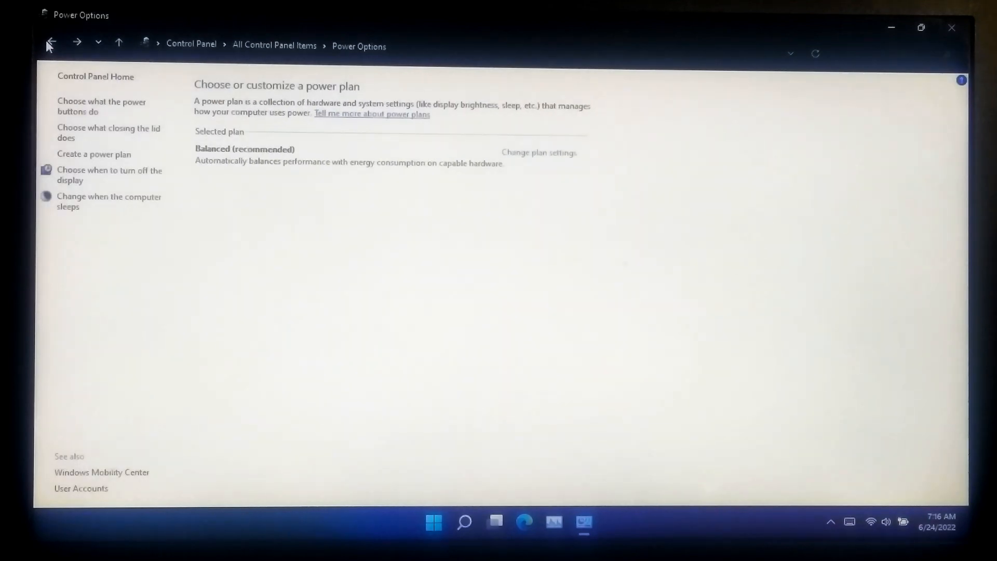
pyautogui.click(538, 152)
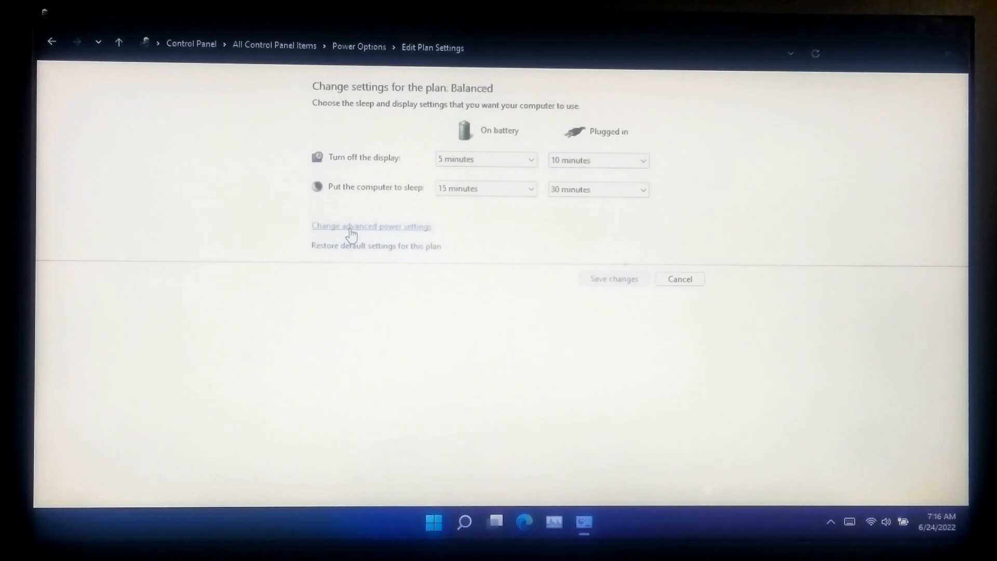
pyautogui.click(372, 226)
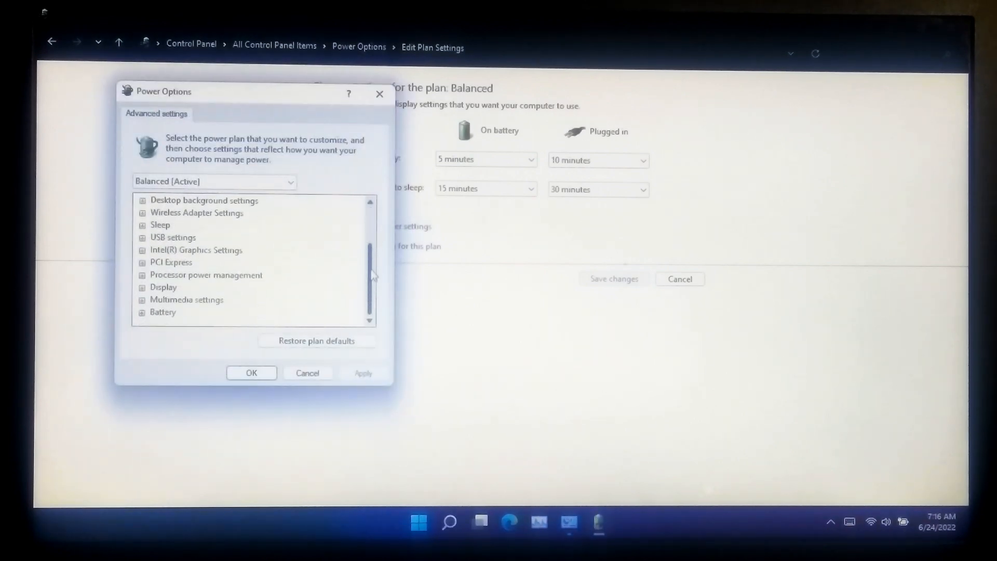
pyautogui.click(142, 261)
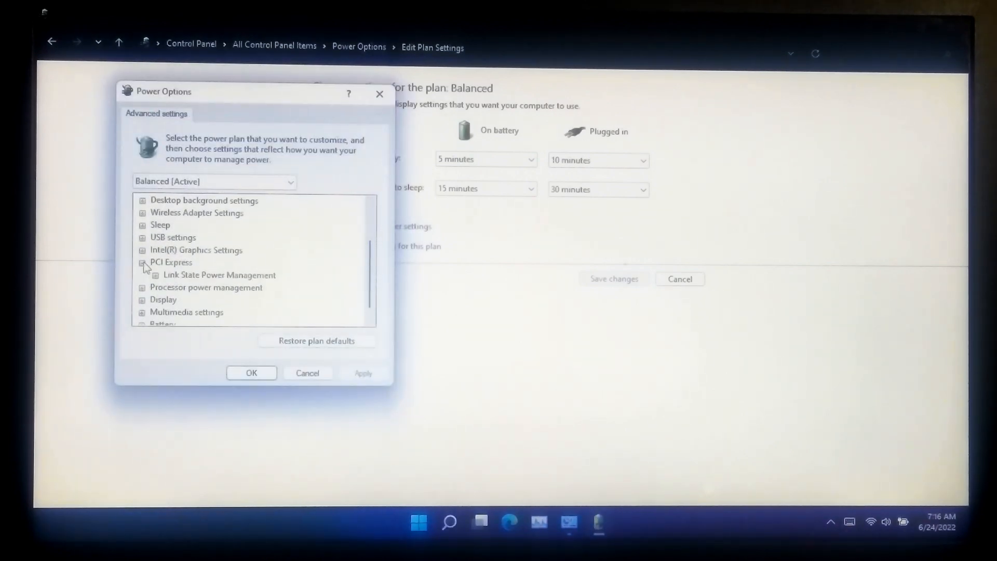
pyautogui.click(154, 275)
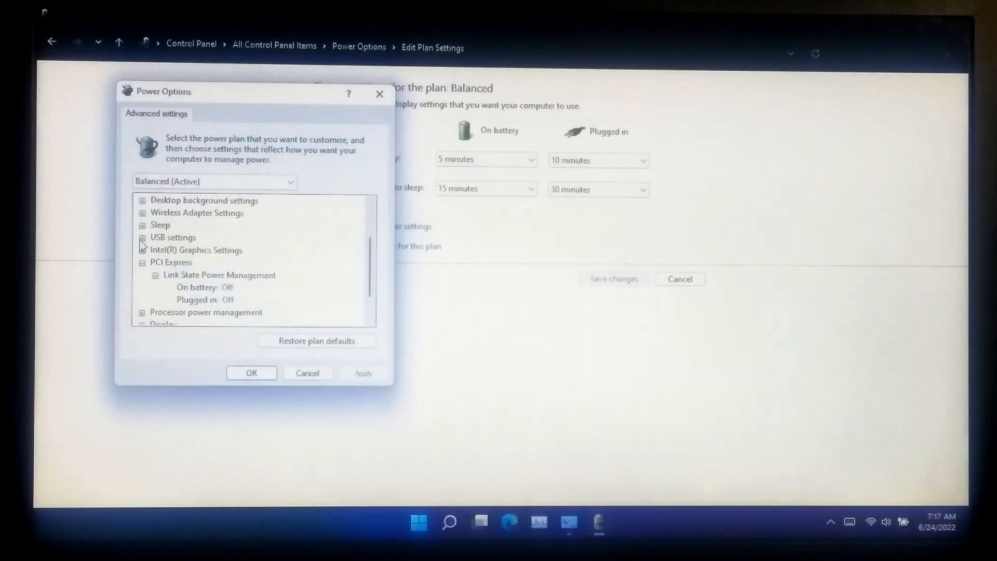
# Set USB selective suspend to Disabled on battery and plugged in, then apply and save.
pyautogui.click(142, 238)
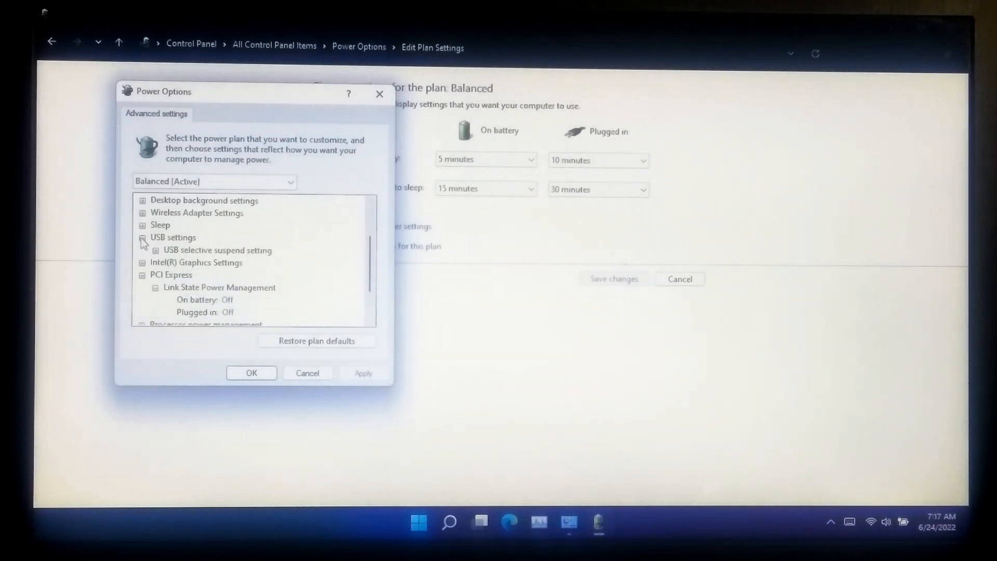
pyautogui.click(156, 249)
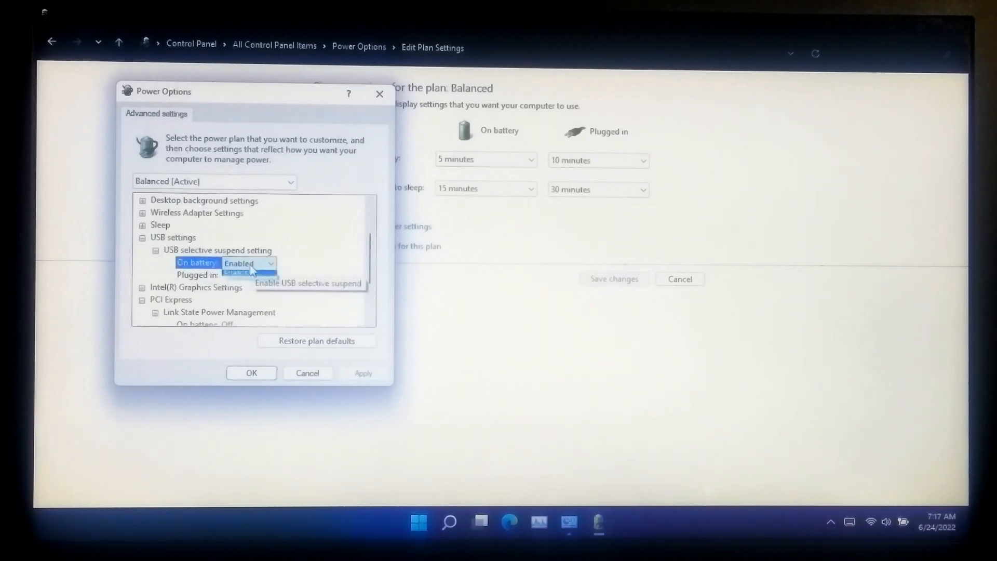
pyautogui.click(235, 272)
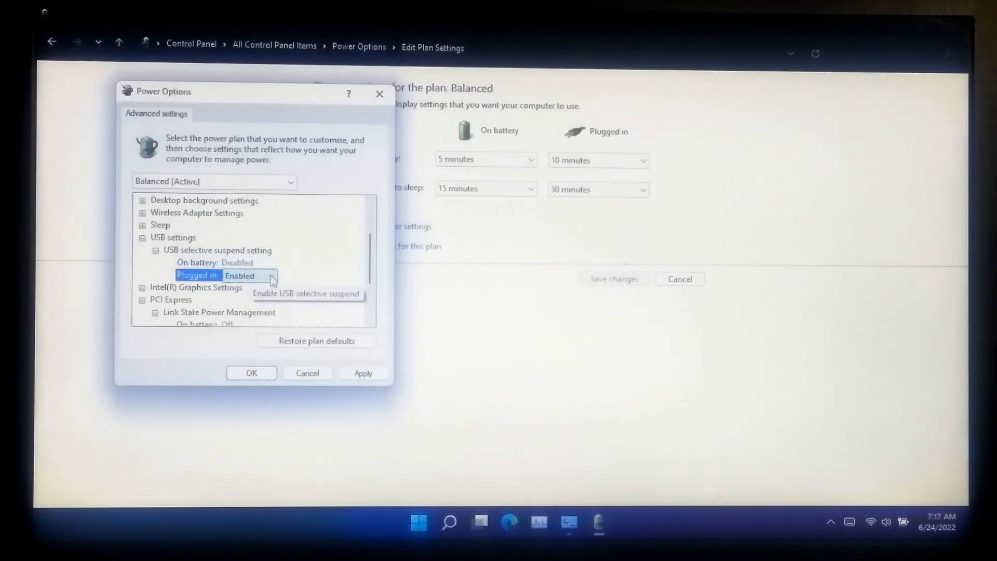
pyautogui.click(241, 276)
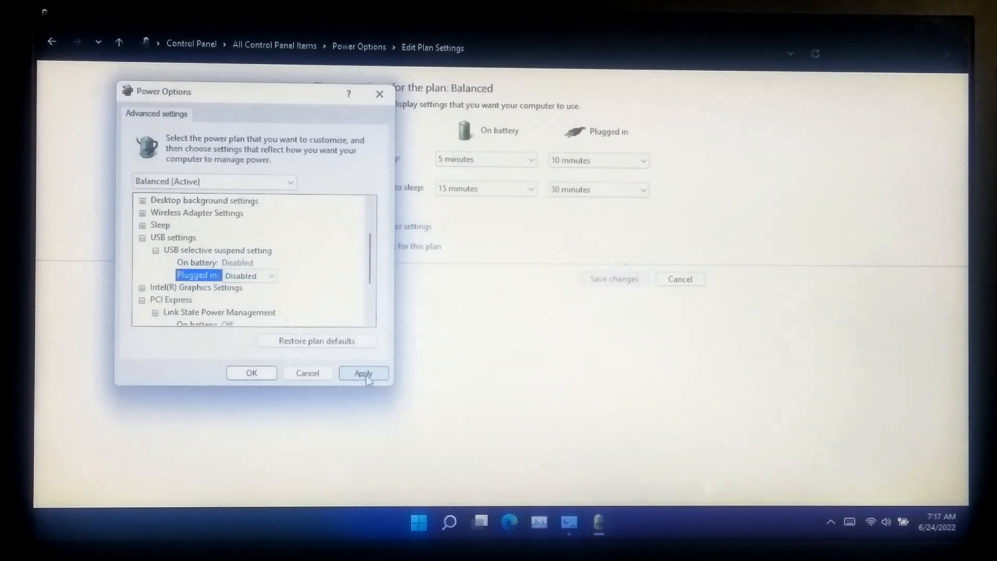
pyautogui.click(363, 373)
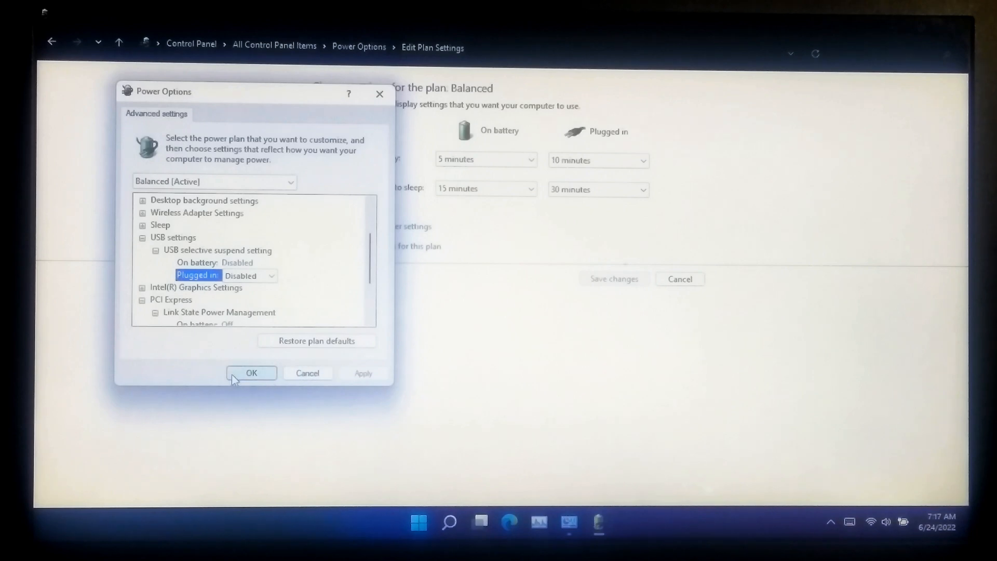
pyautogui.click(251, 373)
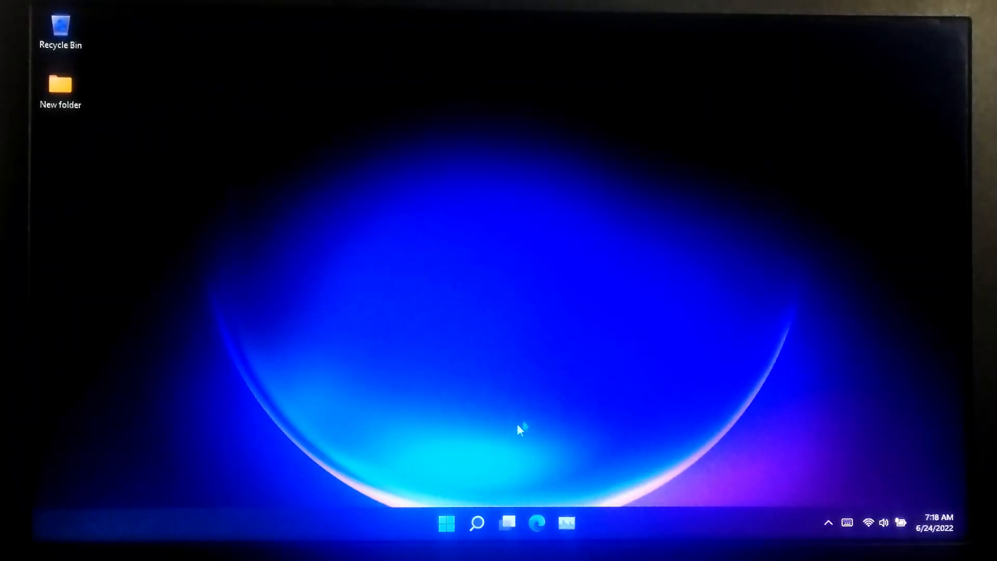
pyautogui.click(446, 522)
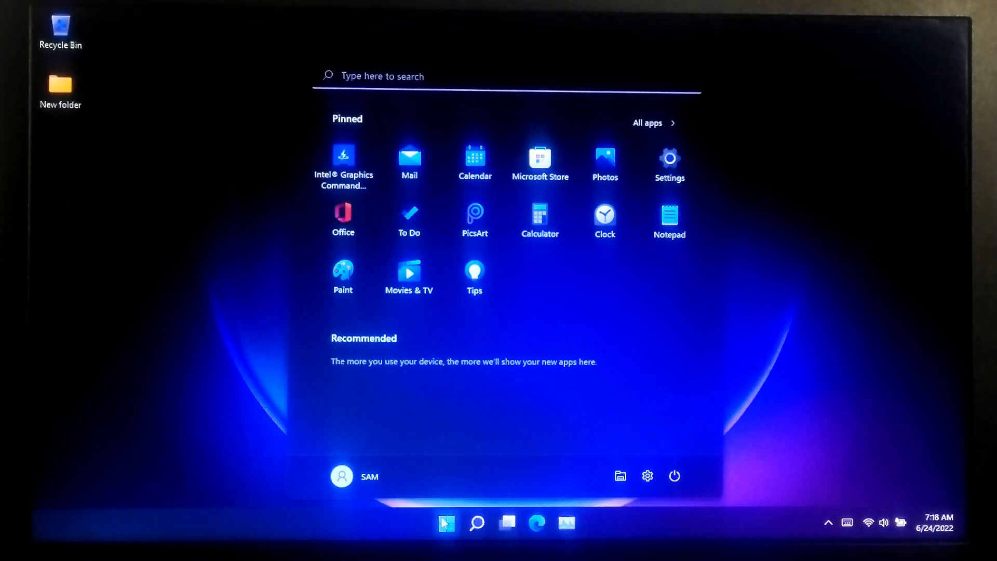
pyautogui.click(673, 476)
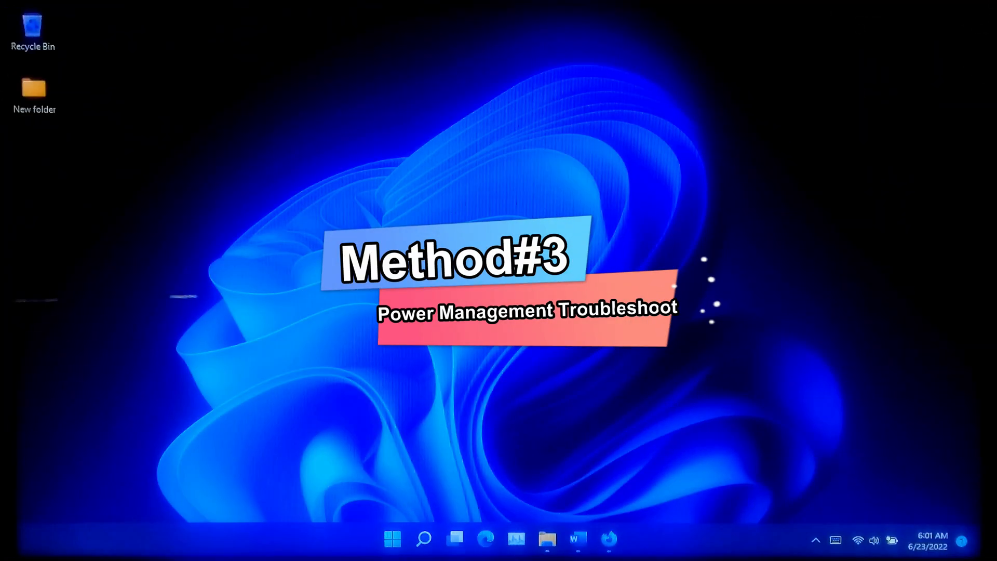
# Open Settings and scroll the Other troubleshooters list down to Power.
pyautogui.click(858, 539)
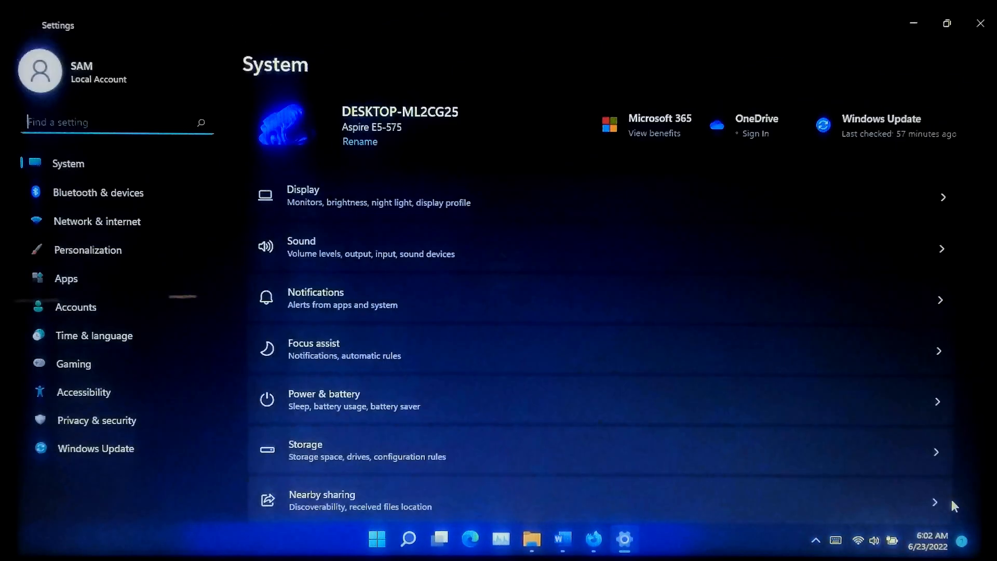
pyautogui.moveTo(405, 301)
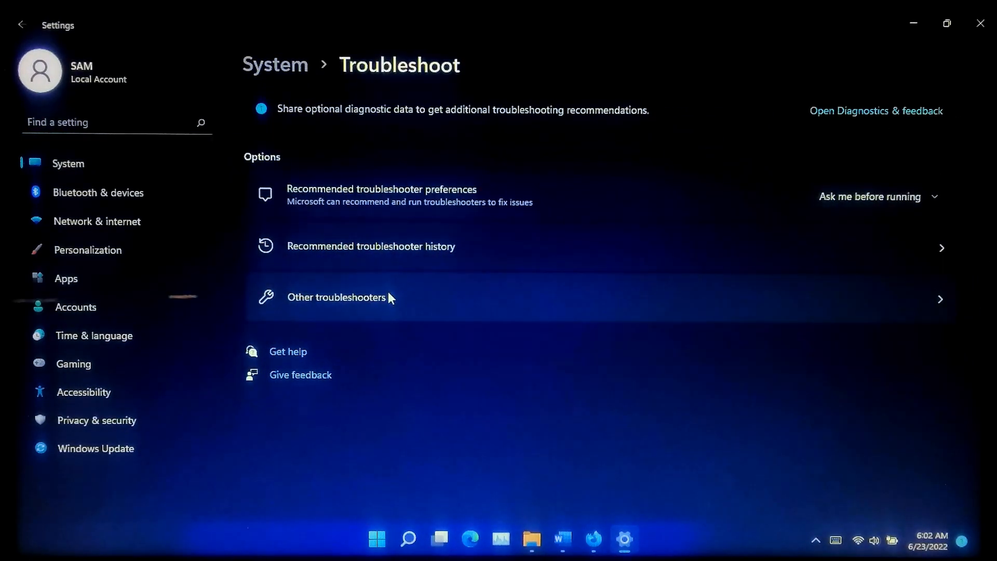
pyautogui.click(337, 297)
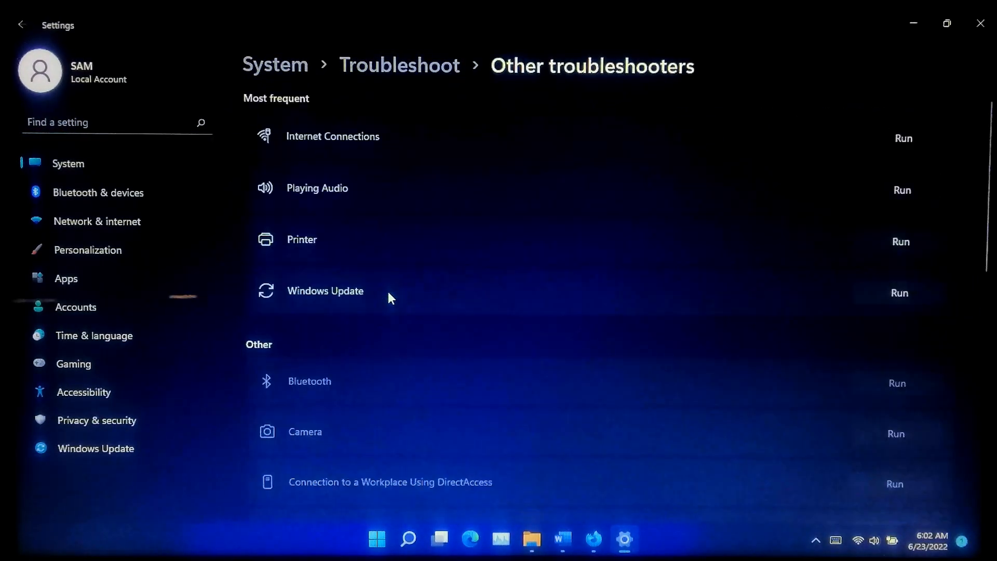
pyautogui.scroll(-3)
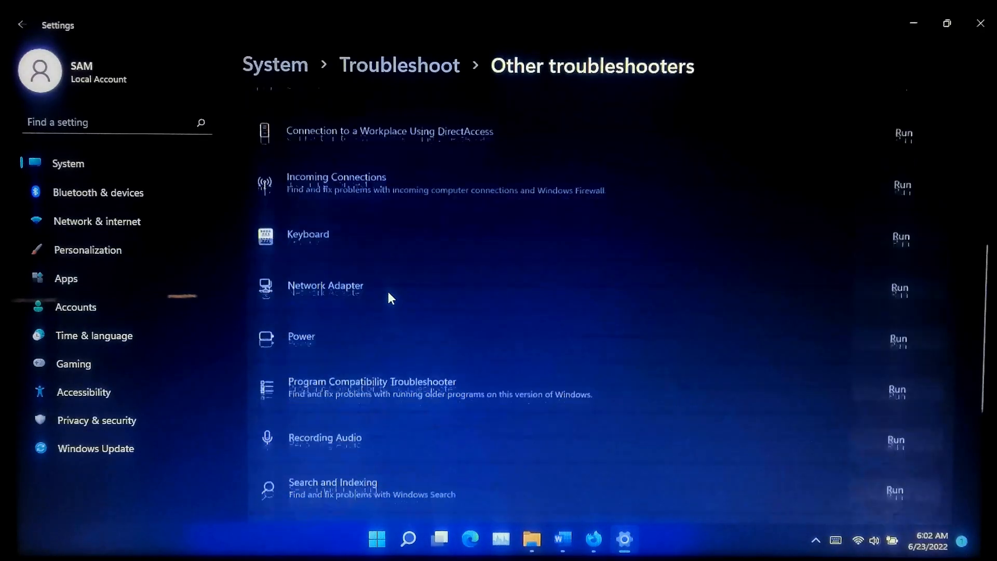
pyautogui.scroll(-3)
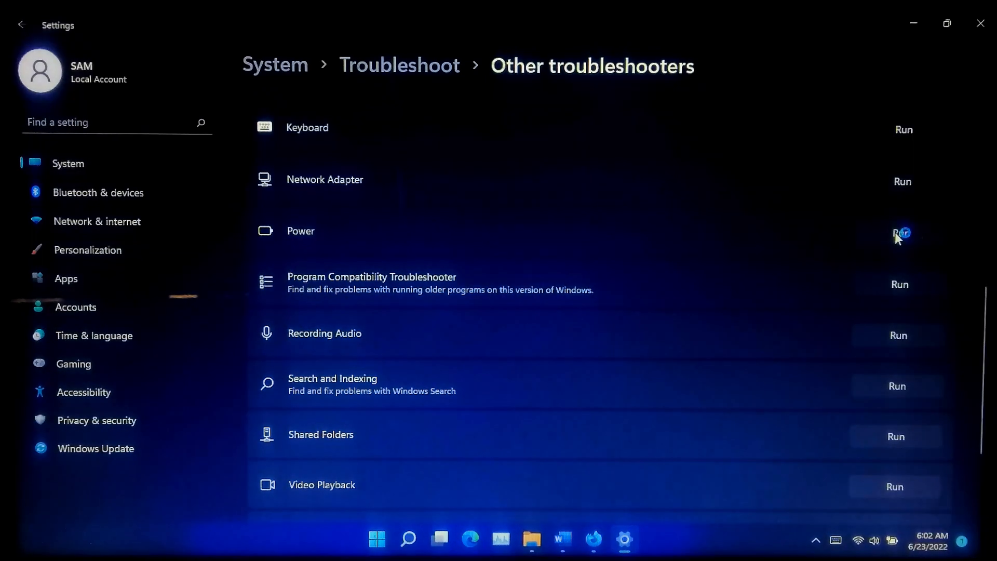
# Run the Power troubleshooter twice, dismissing each completed report.
pyautogui.click(903, 232)
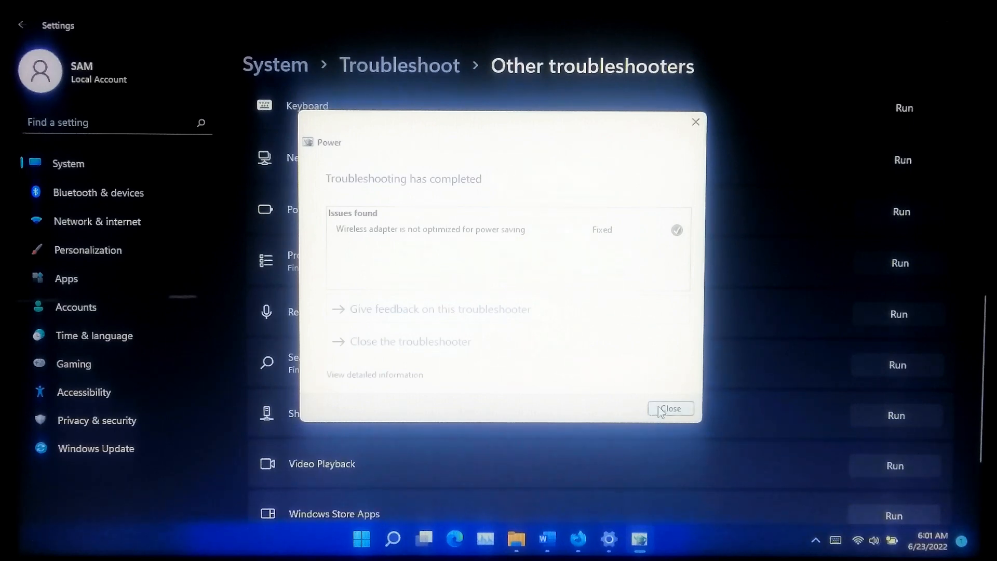
pyautogui.click(669, 409)
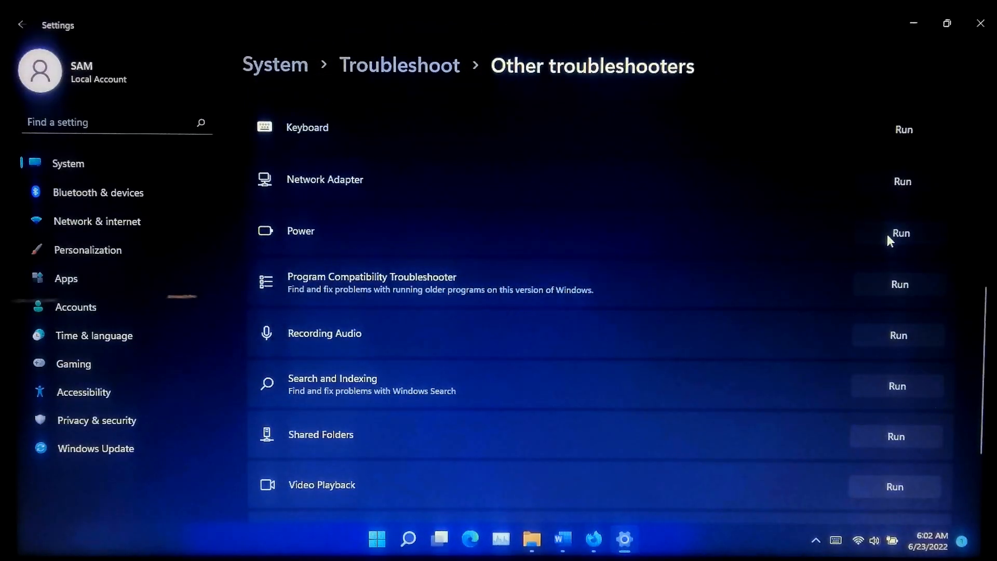
pyautogui.click(901, 233)
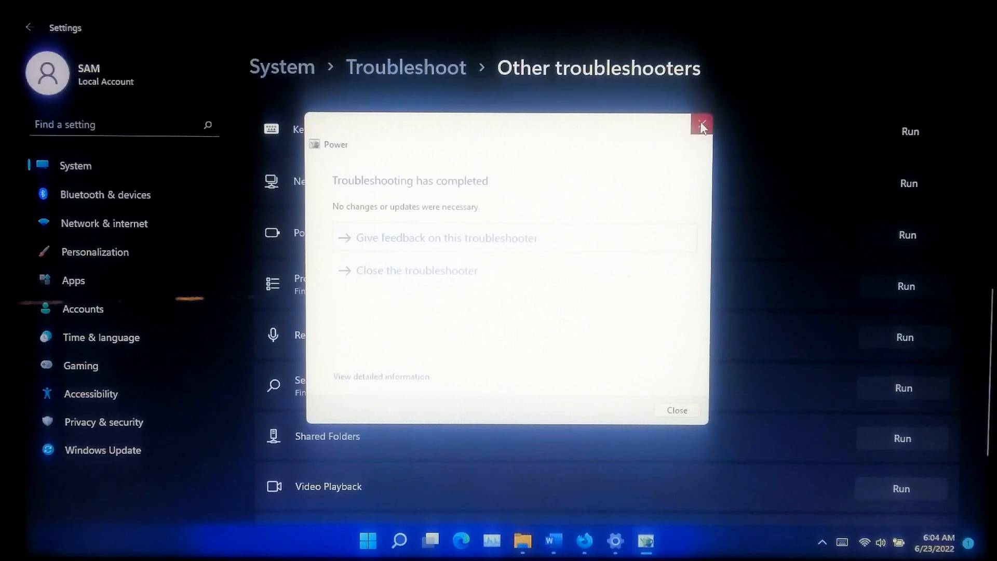
pyautogui.click(701, 124)
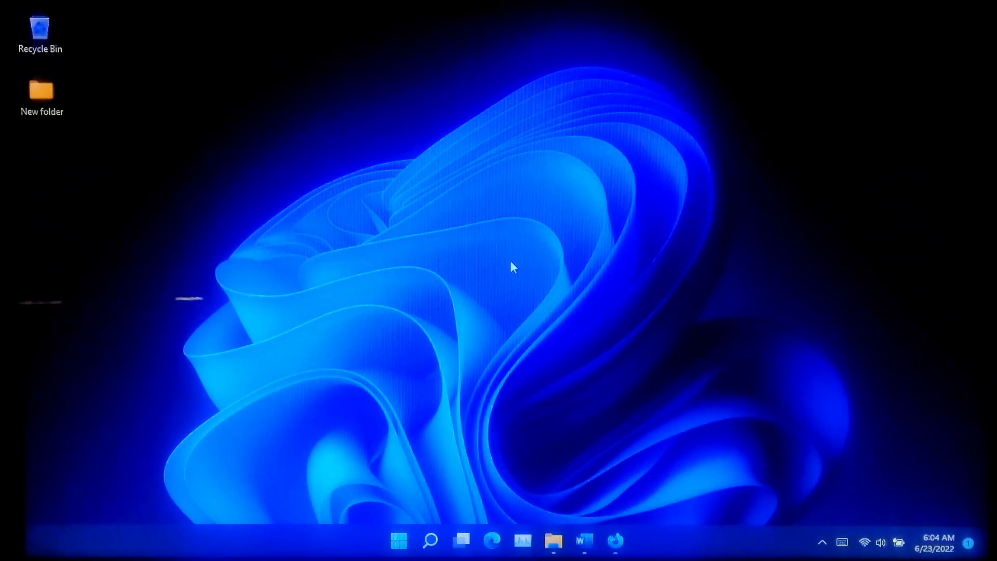
pyautogui.moveTo(502, 275)
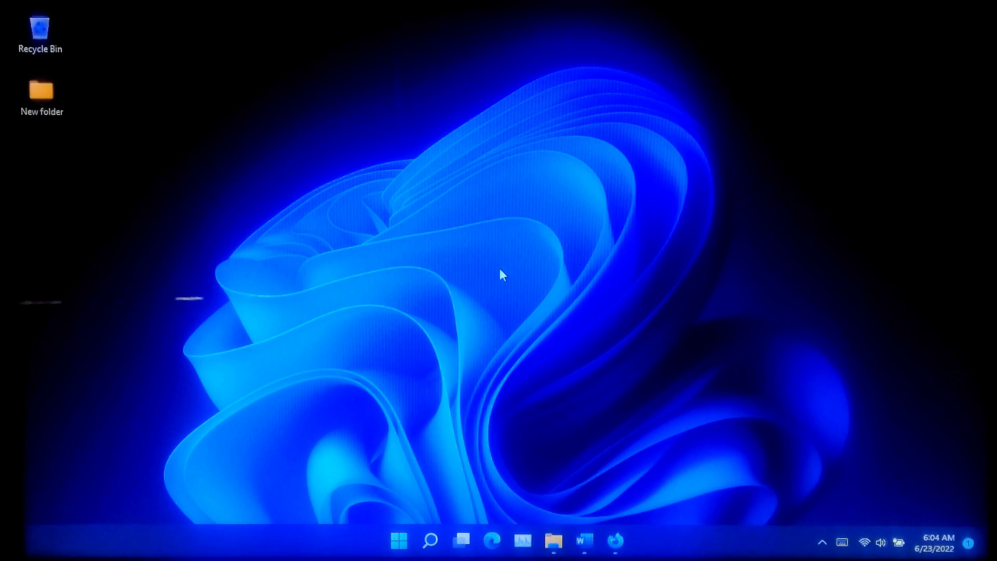